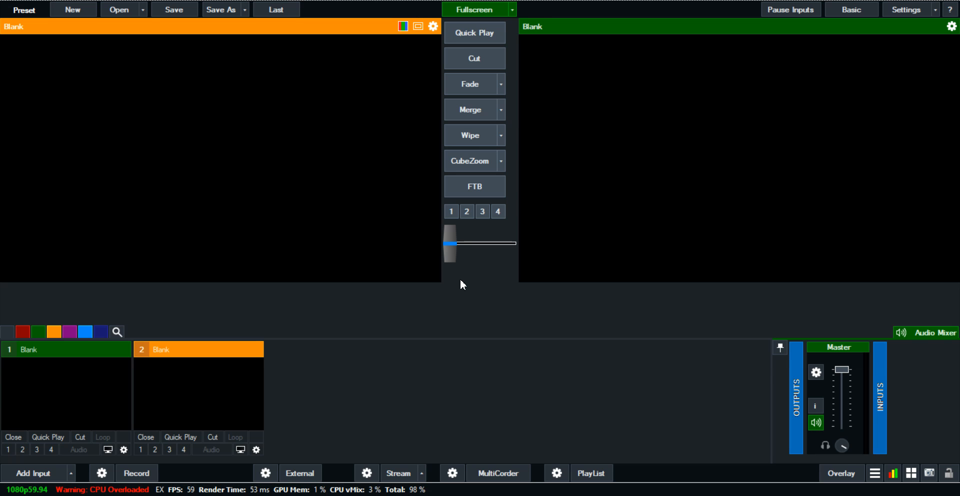
pyautogui.moveTo(391, 481)
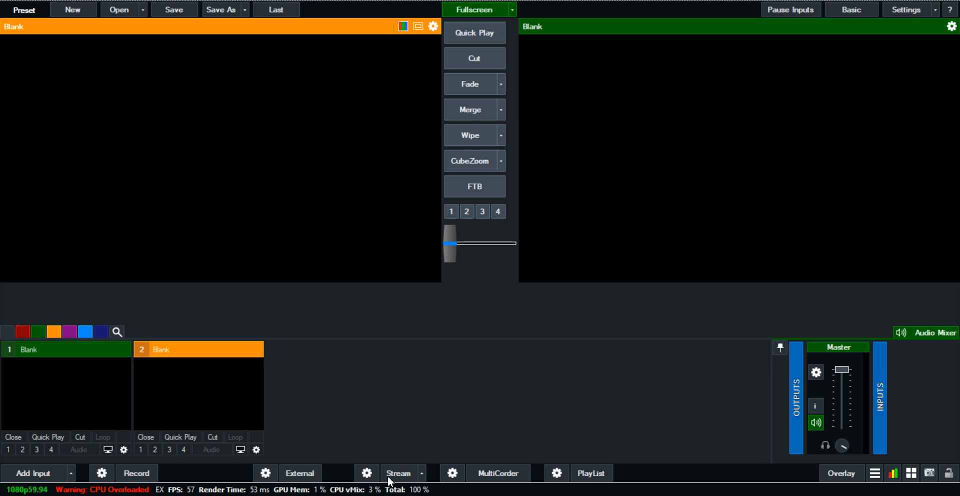
pyautogui.moveTo(386, 392)
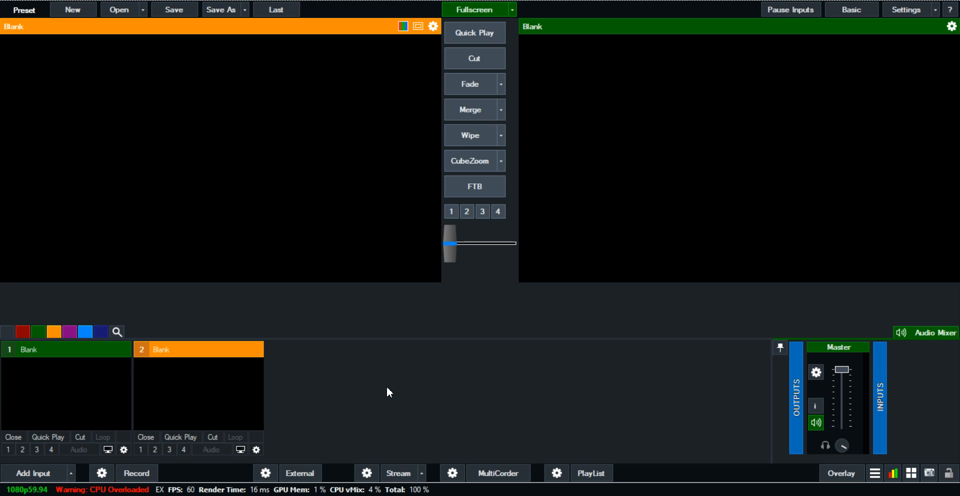
pyautogui.moveTo(362, 429)
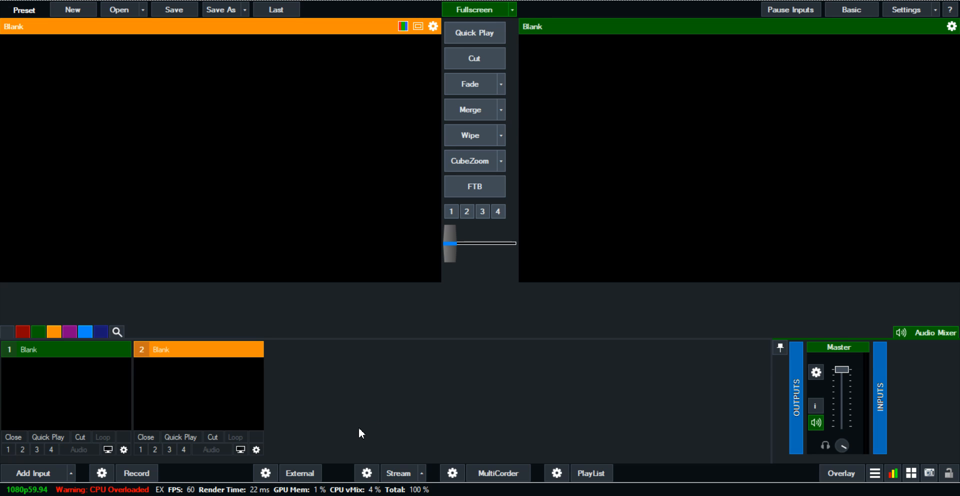
pyautogui.moveTo(317, 367)
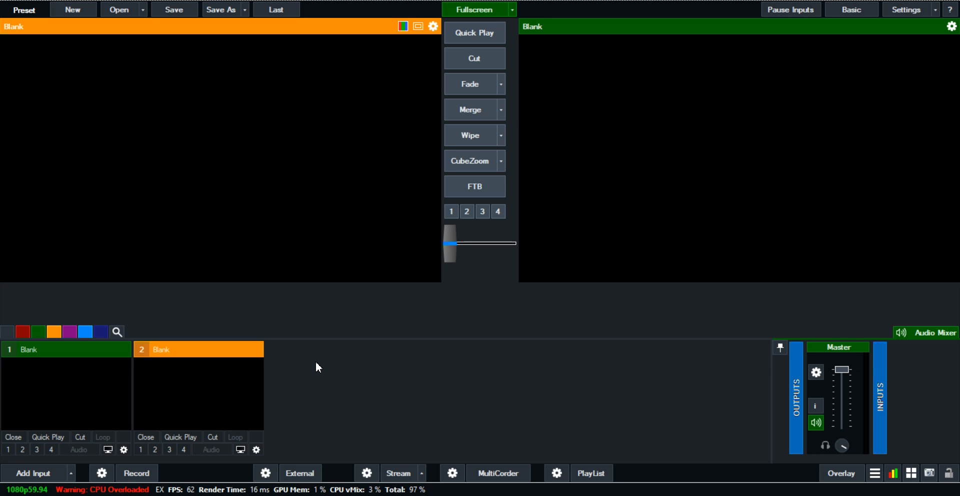
pyautogui.moveTo(437, 319)
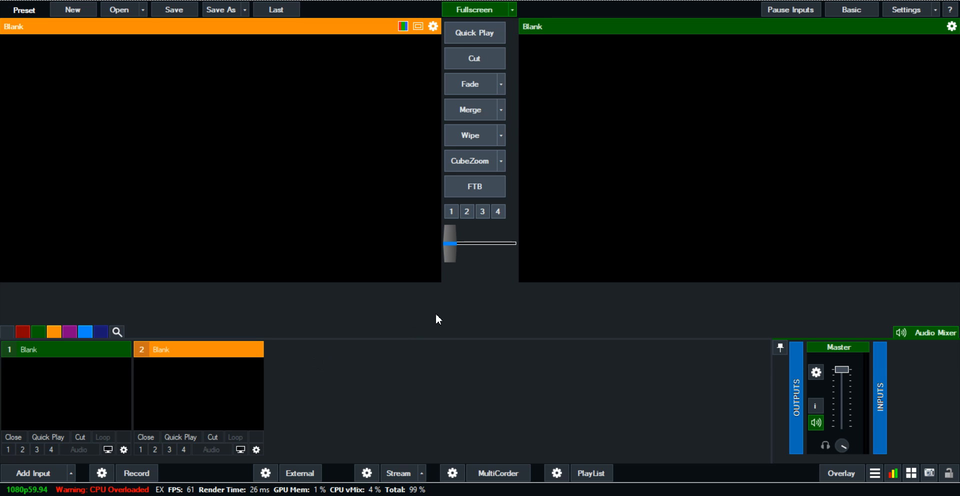
pyautogui.moveTo(558, 260)
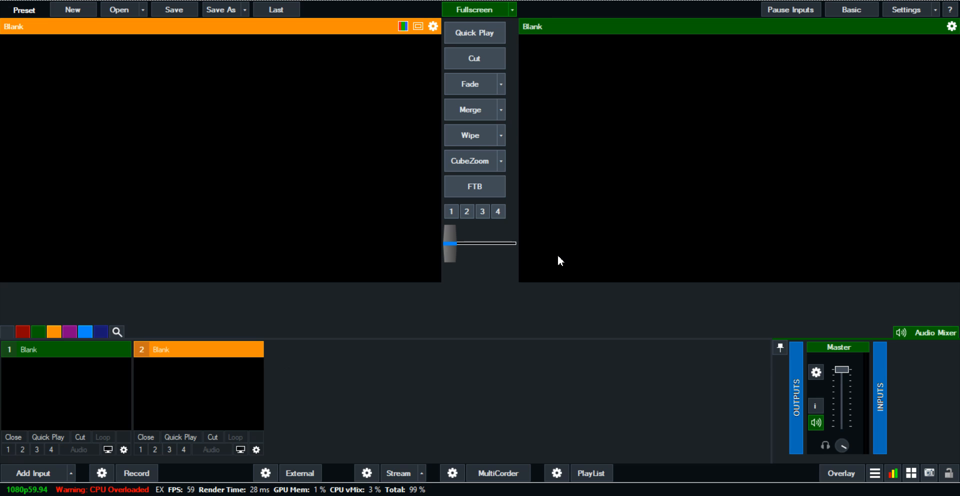
pyautogui.moveTo(558, 271)
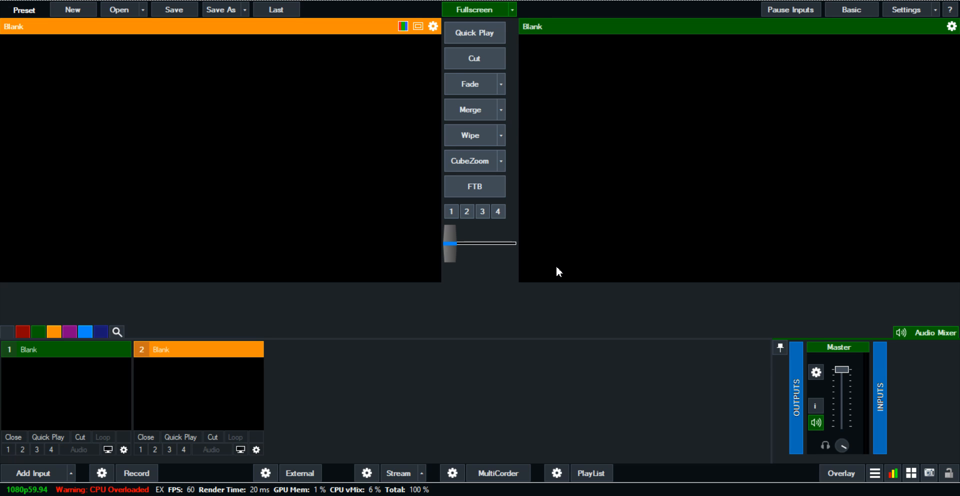
pyautogui.moveTo(501, 280)
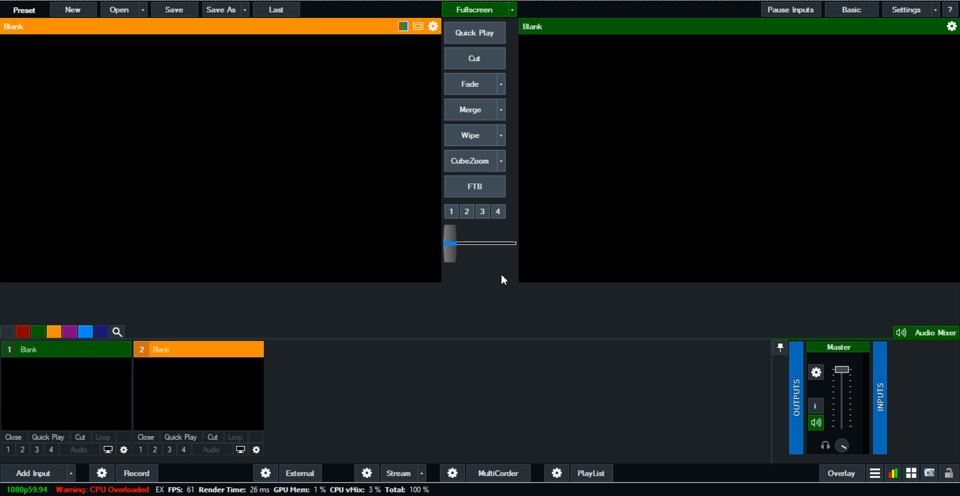
pyautogui.moveTo(288, 392)
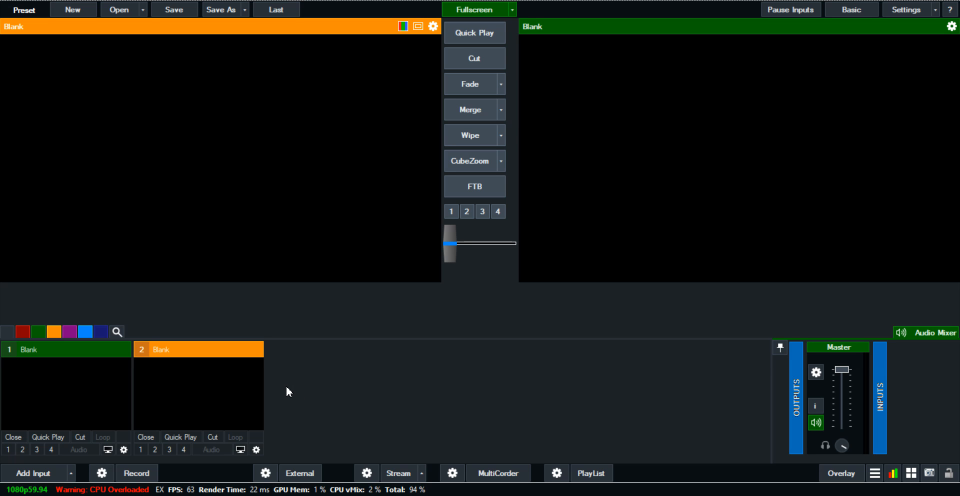
pyautogui.moveTo(385, 364)
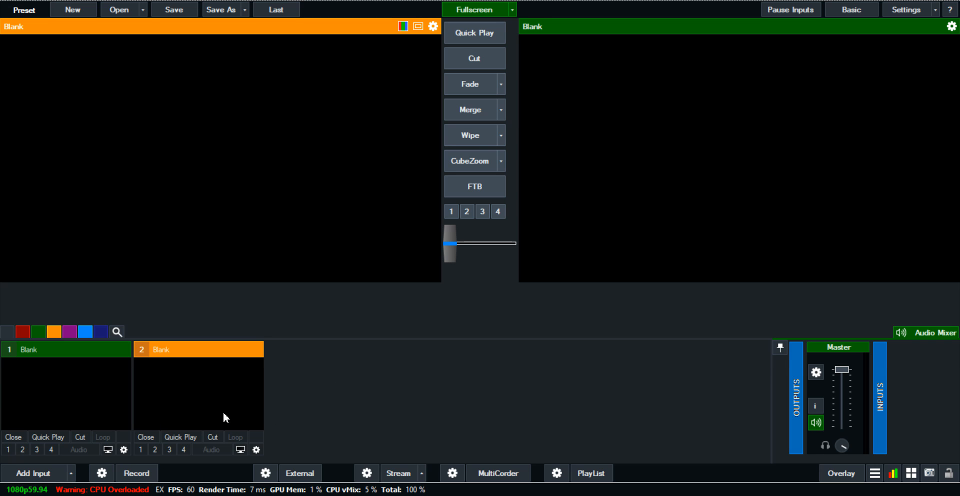
pyautogui.moveTo(255, 84)
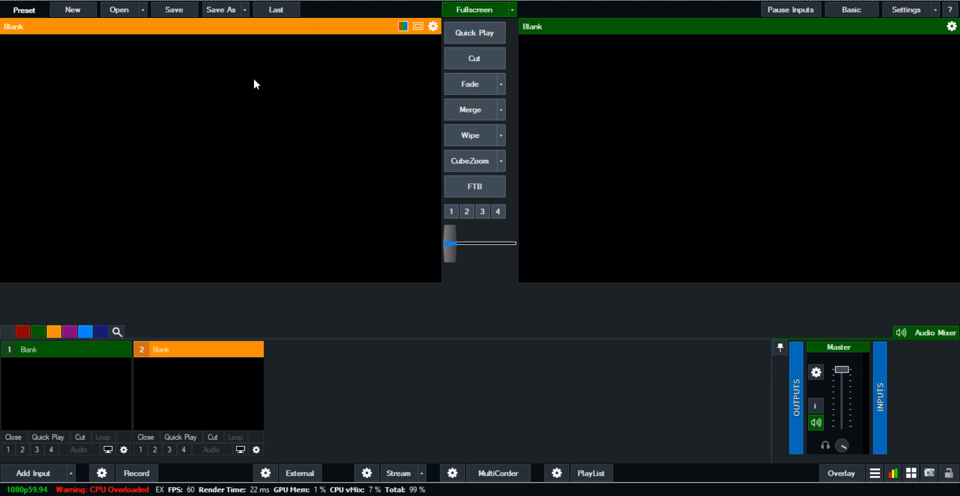
pyautogui.moveTo(669, 96)
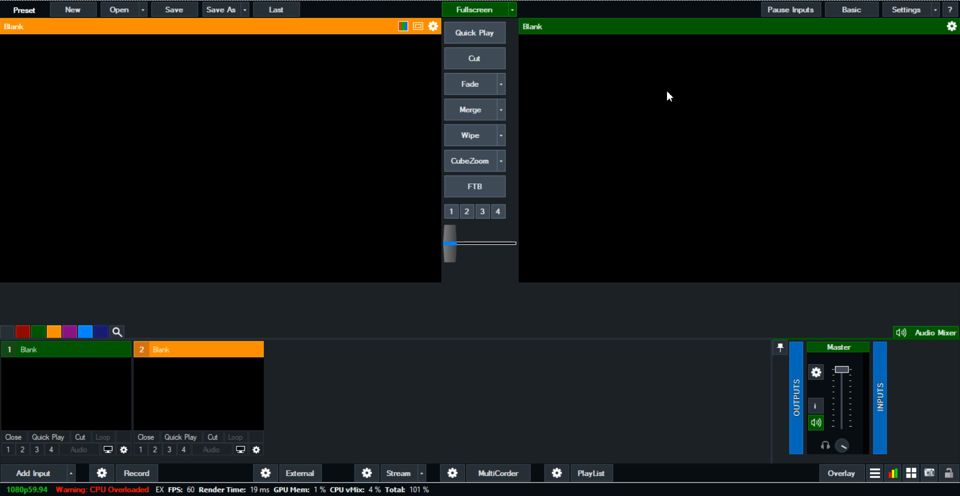
pyautogui.moveTo(762, 218)
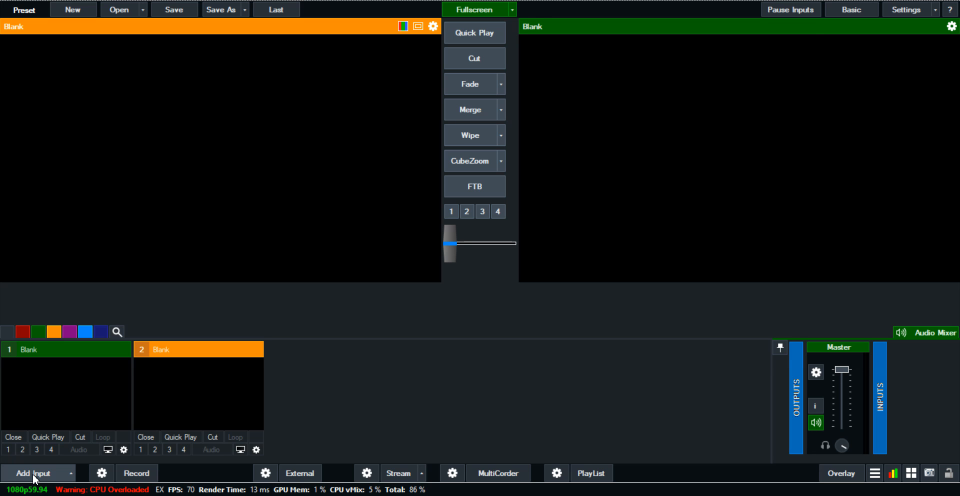
# Bring up the Input Select chooser from Add Input
pyautogui.click(34, 473)
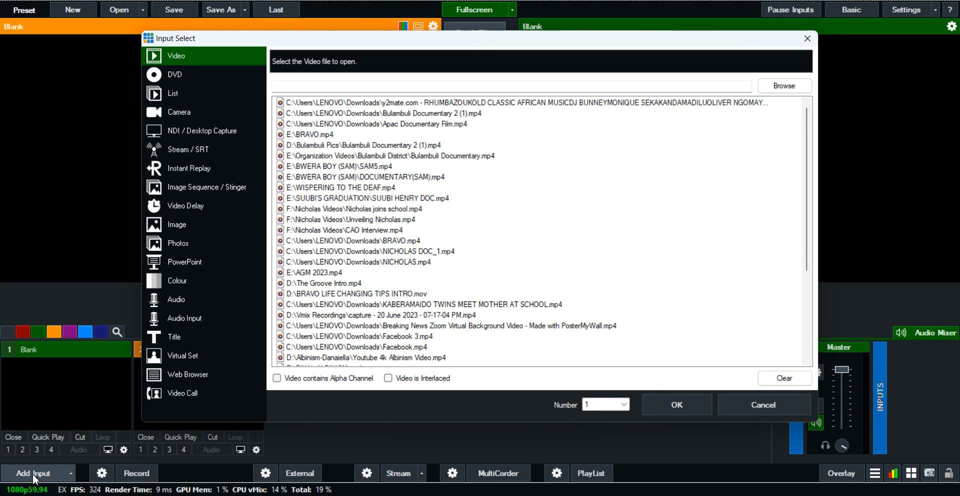
pyautogui.moveTo(187, 181)
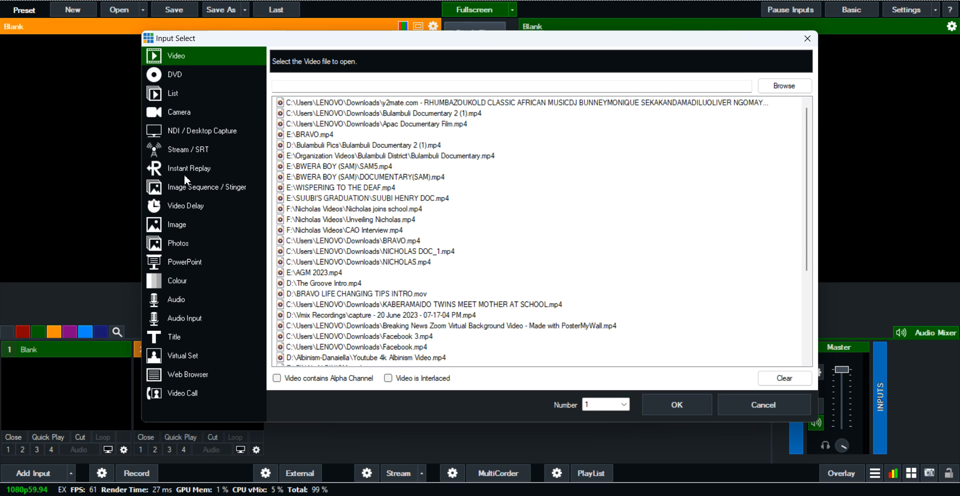
pyautogui.moveTo(204, 96)
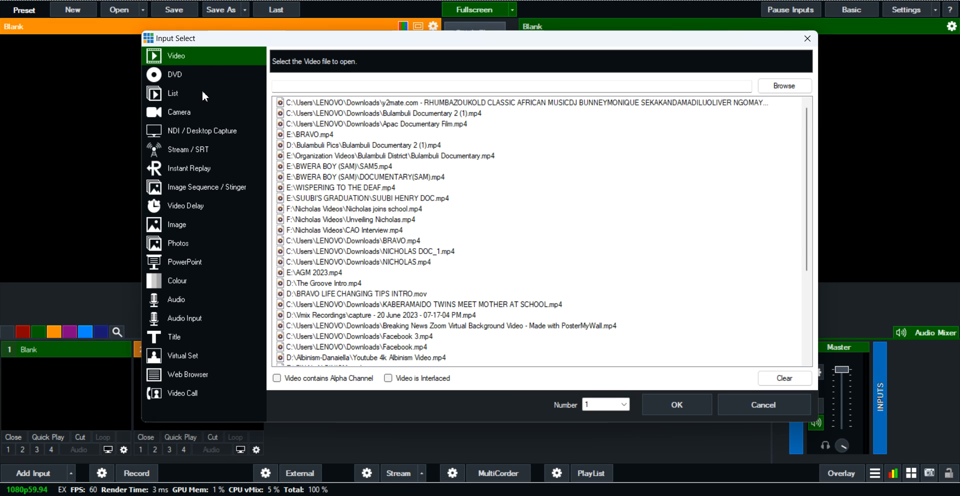
pyautogui.moveTo(197, 329)
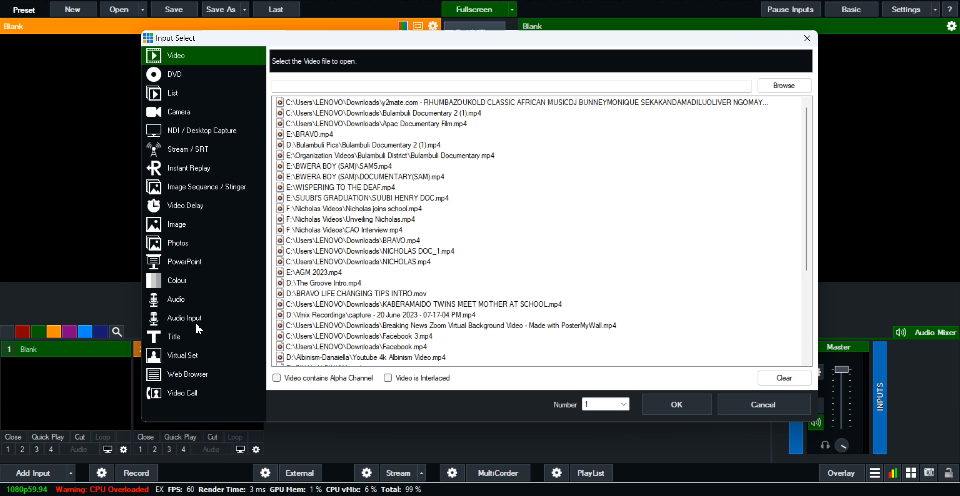
pyautogui.moveTo(195, 327)
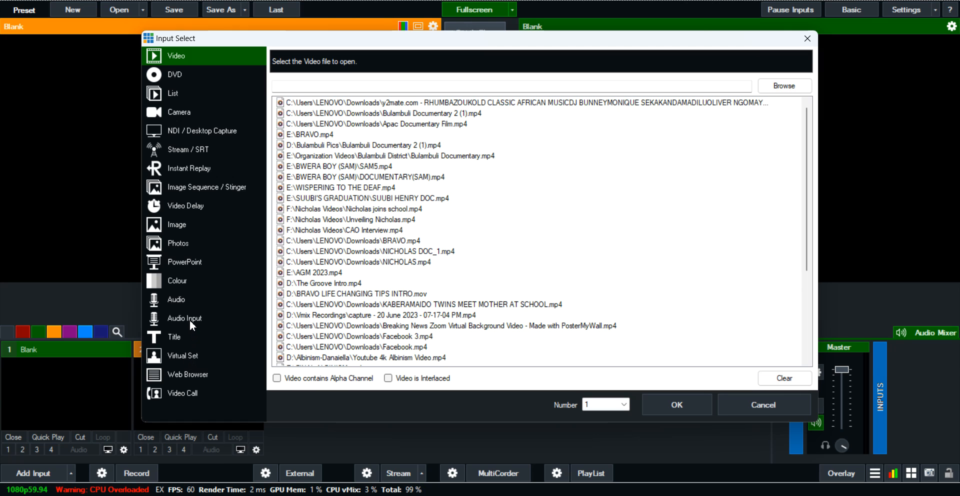
pyautogui.moveTo(192, 323)
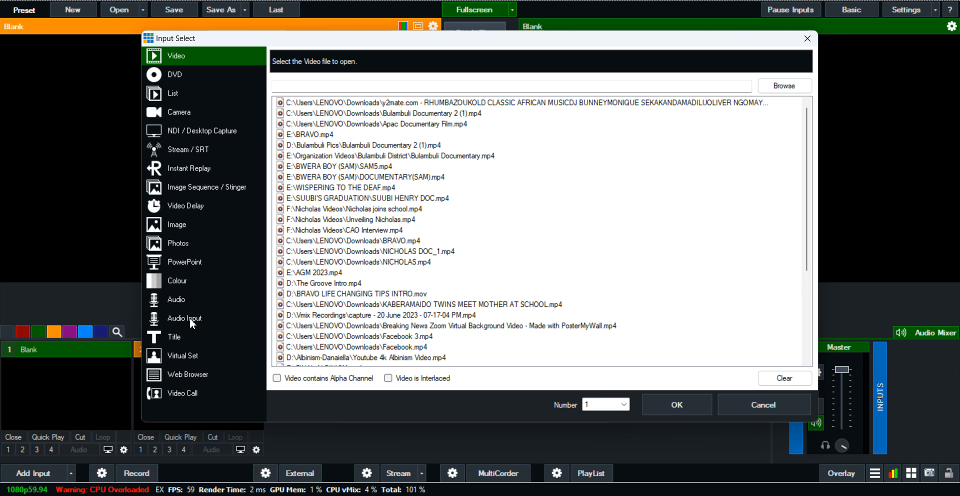
pyautogui.moveTo(187, 304)
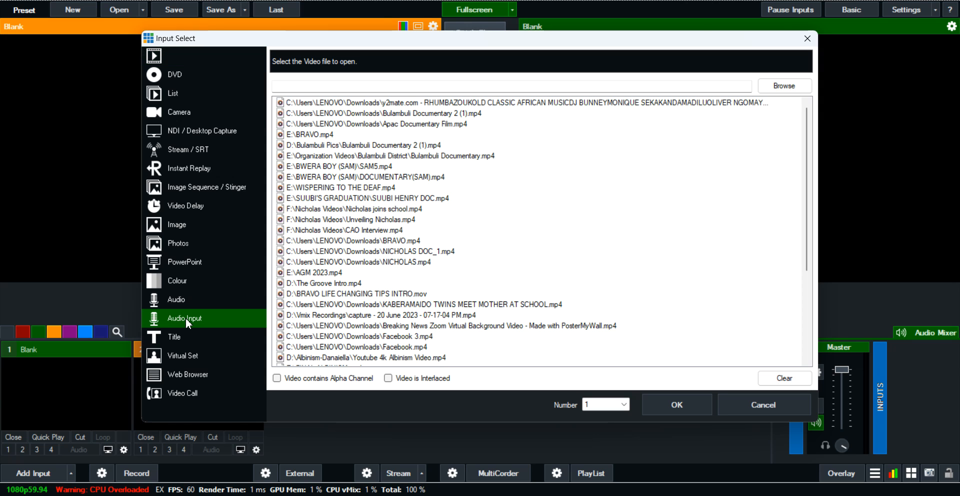
# Add an Audio Input using the Microphone Array (Realtek(R) Audio) device as input 1
pyautogui.click(184, 318)
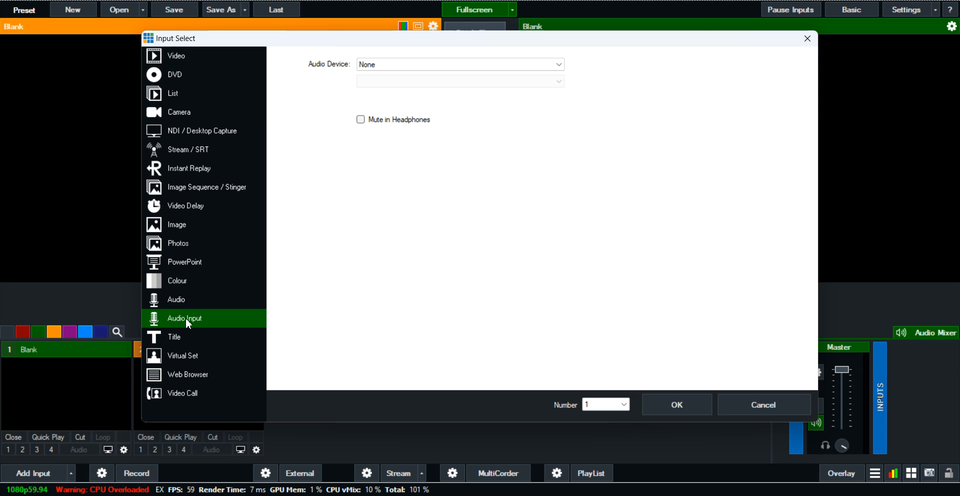
pyautogui.moveTo(448, 176)
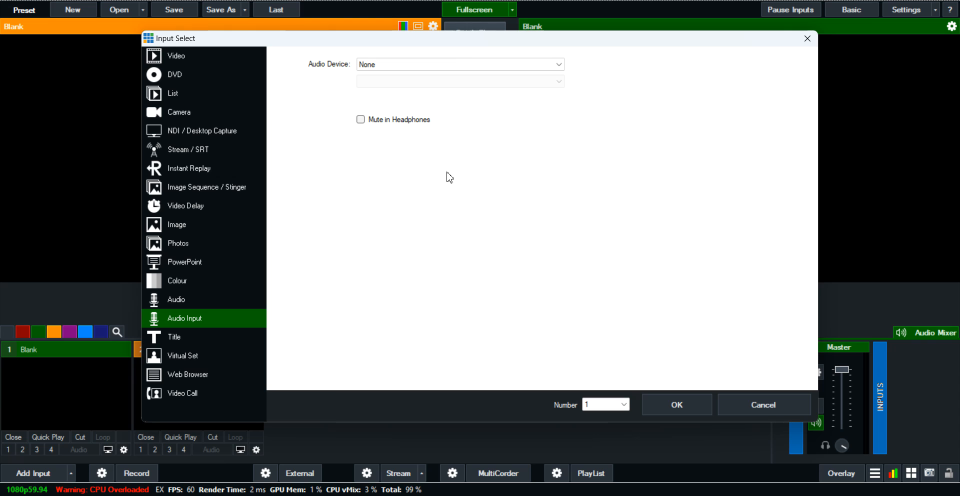
pyautogui.moveTo(334, 184)
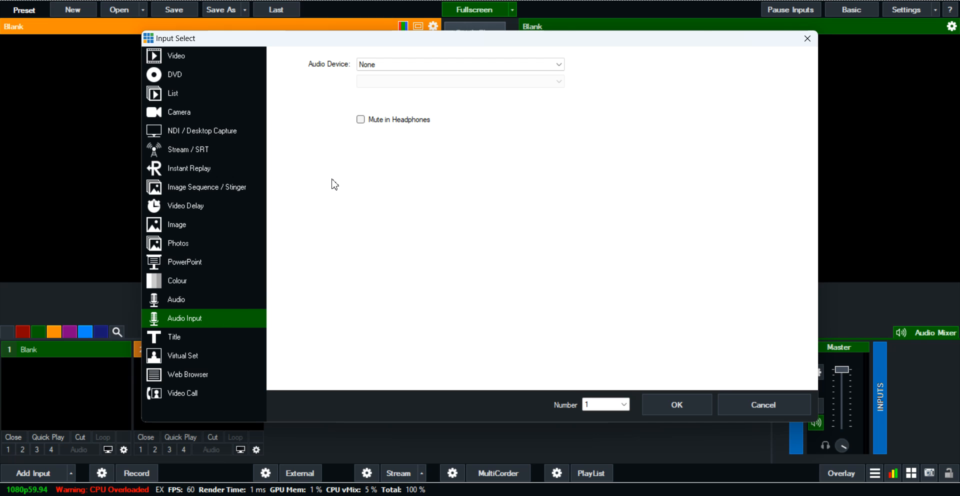
pyautogui.moveTo(471, 109)
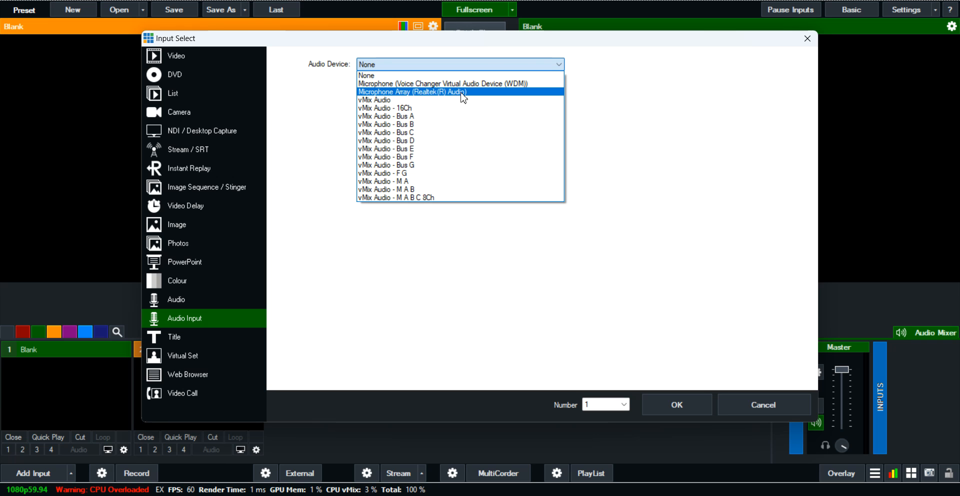
pyautogui.moveTo(456, 94)
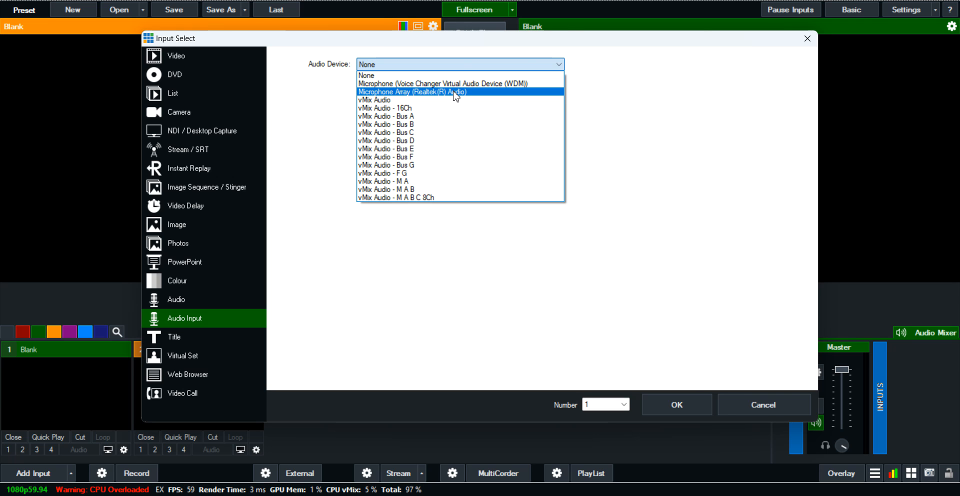
pyautogui.click(411, 92)
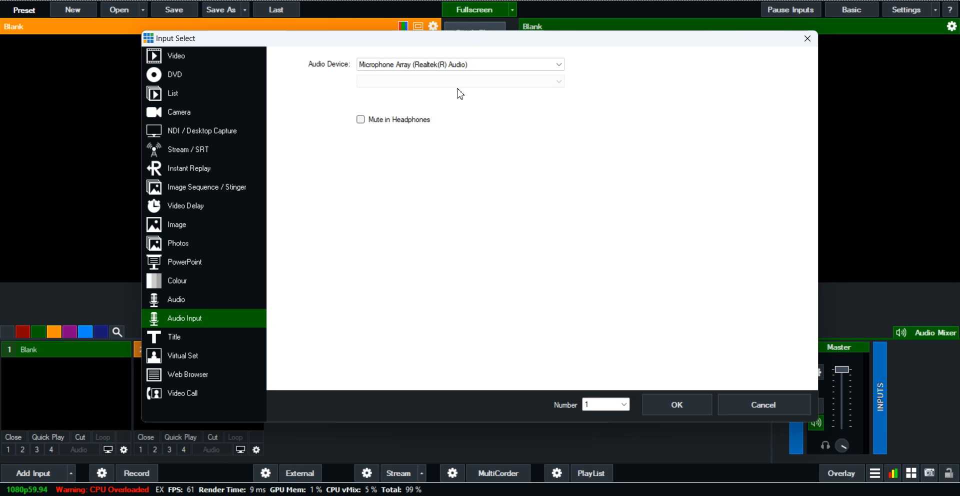
pyautogui.moveTo(466, 85)
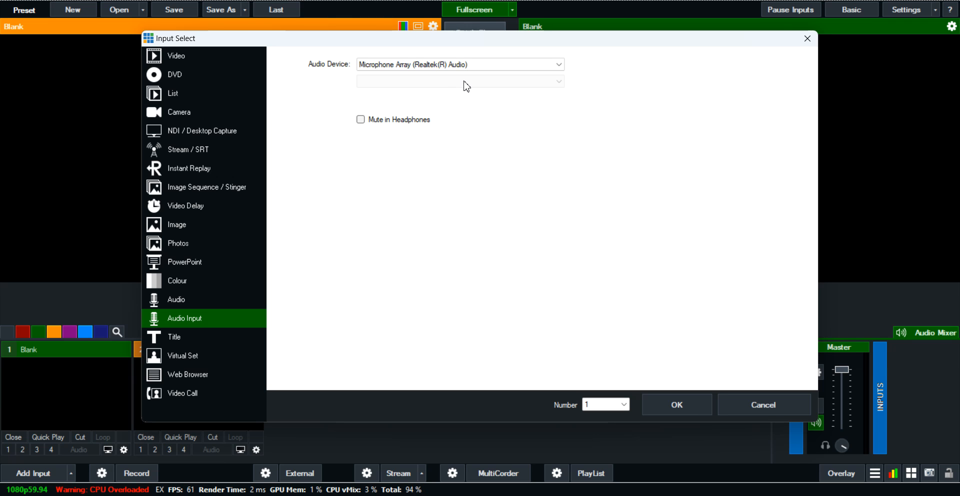
pyautogui.moveTo(375, 137)
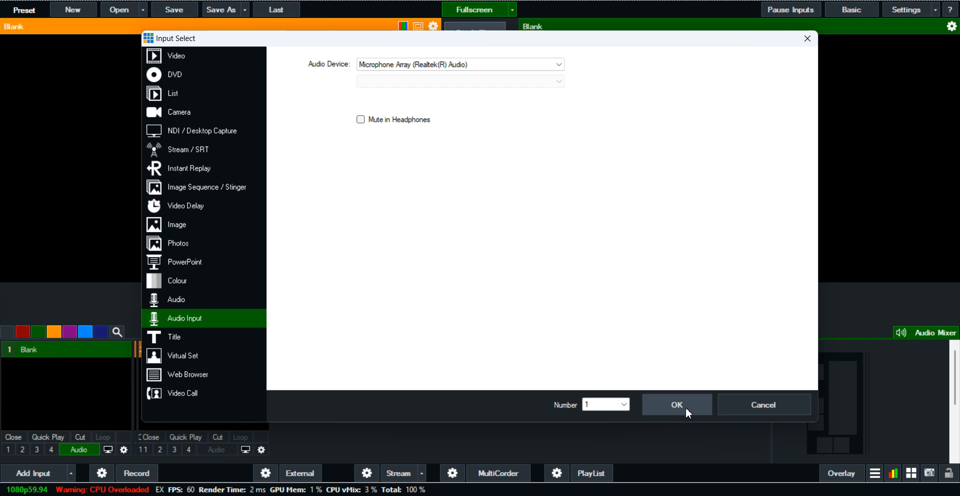
pyautogui.click(676, 404)
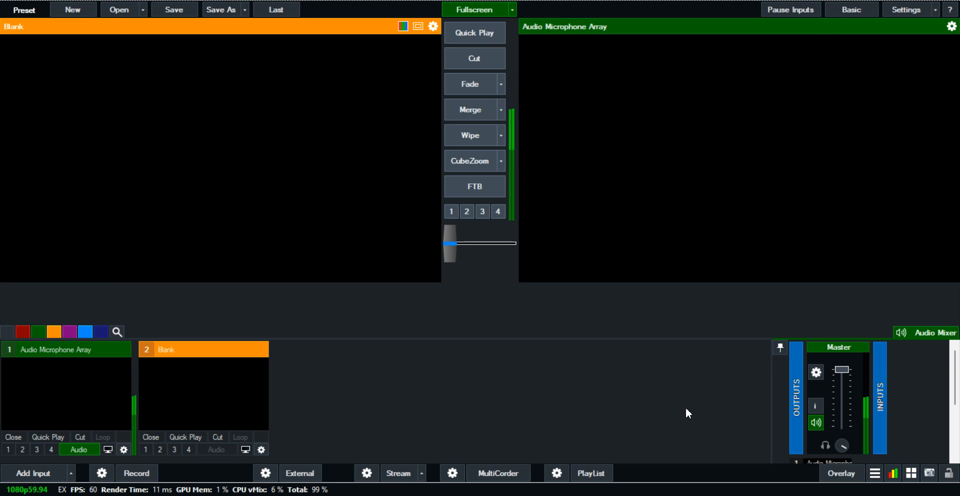
pyautogui.moveTo(691, 409)
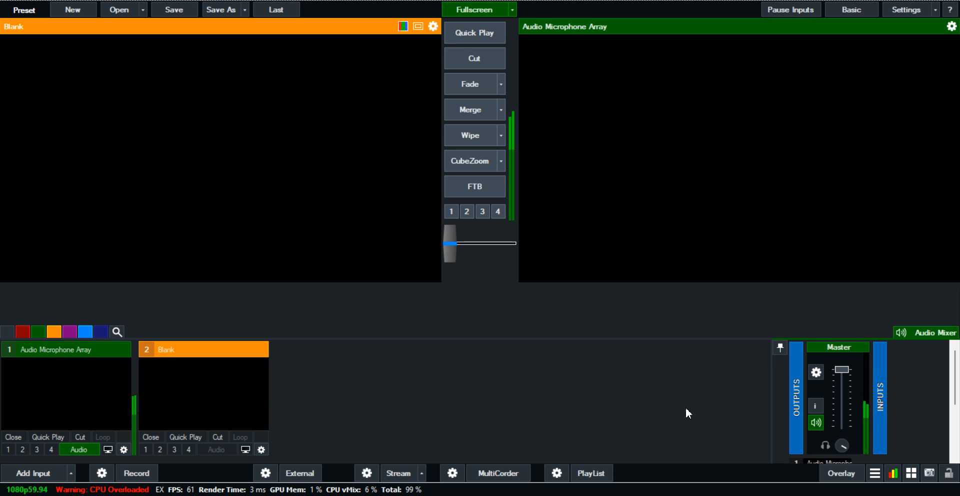
pyautogui.moveTo(660, 310)
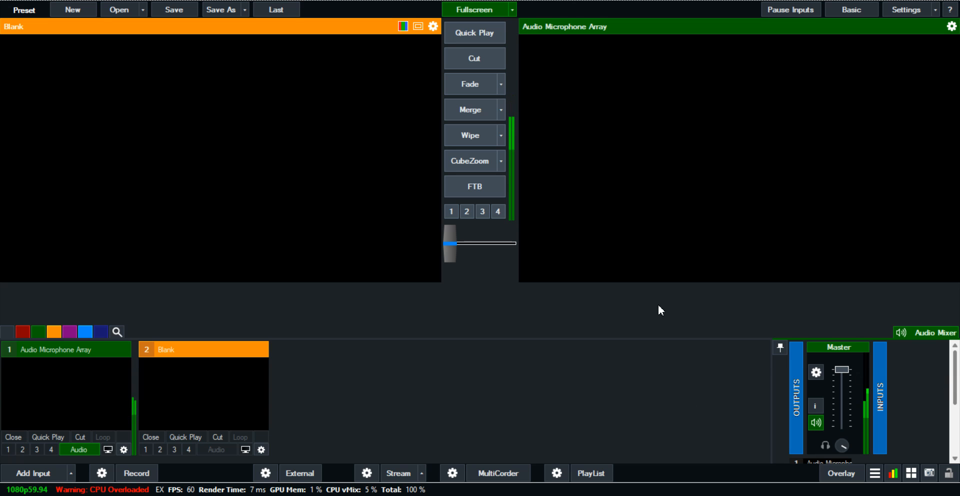
pyautogui.moveTo(513, 99)
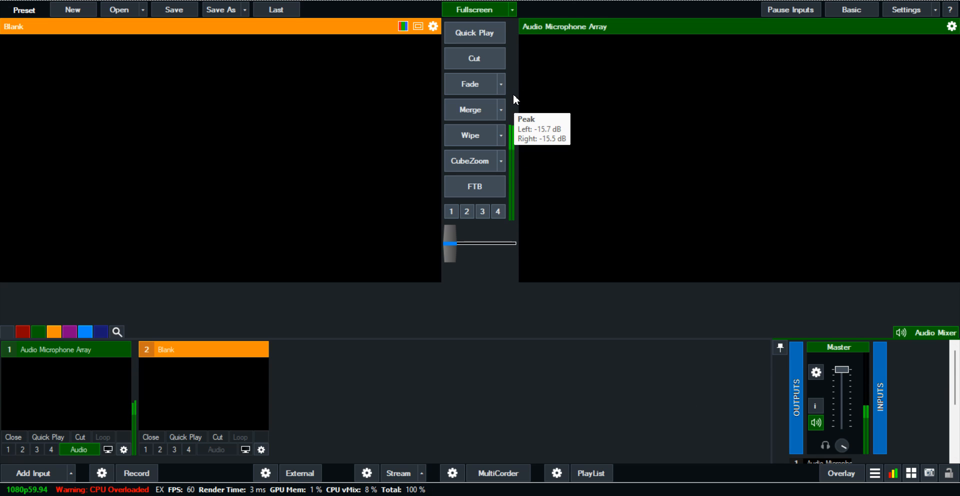
pyautogui.moveTo(541, 189)
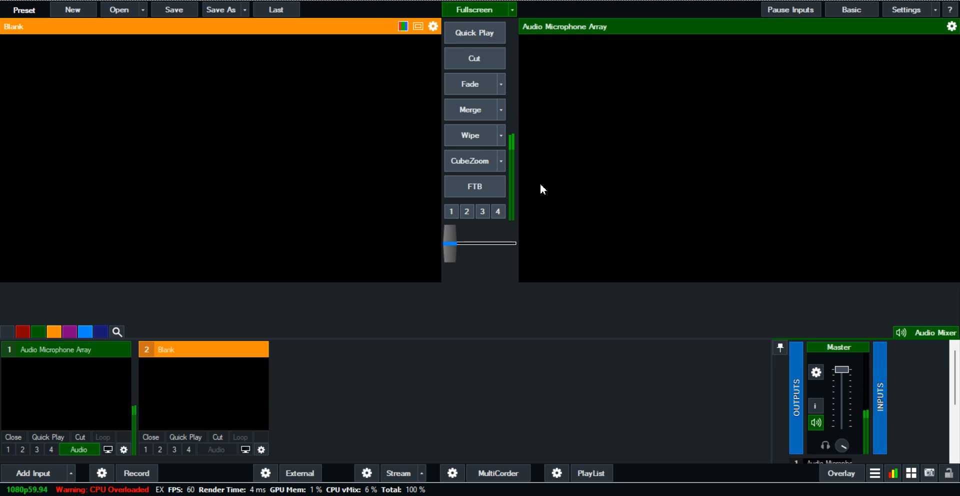
pyautogui.moveTo(842, 419)
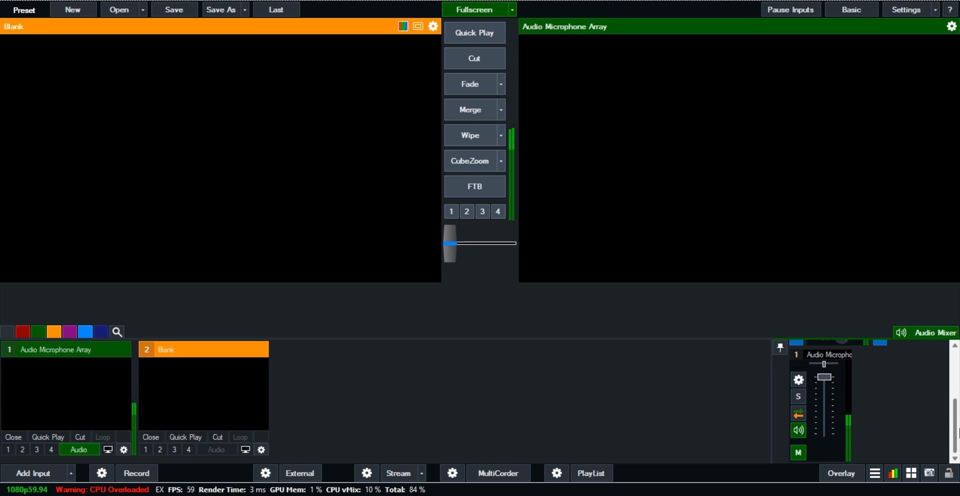
pyautogui.moveTo(798, 429)
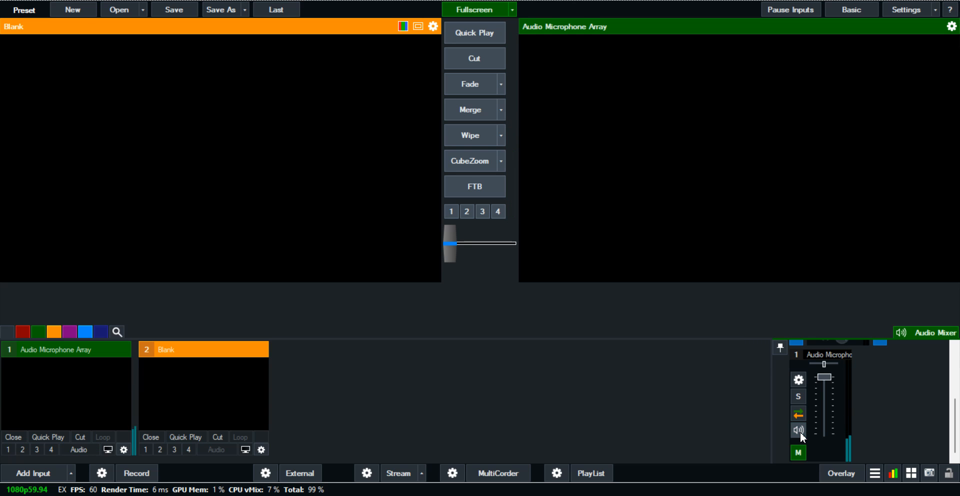
# Mute, unmute, then mute the Audio Microphone Array channel, leaving its meter blue
pyautogui.click(798, 430)
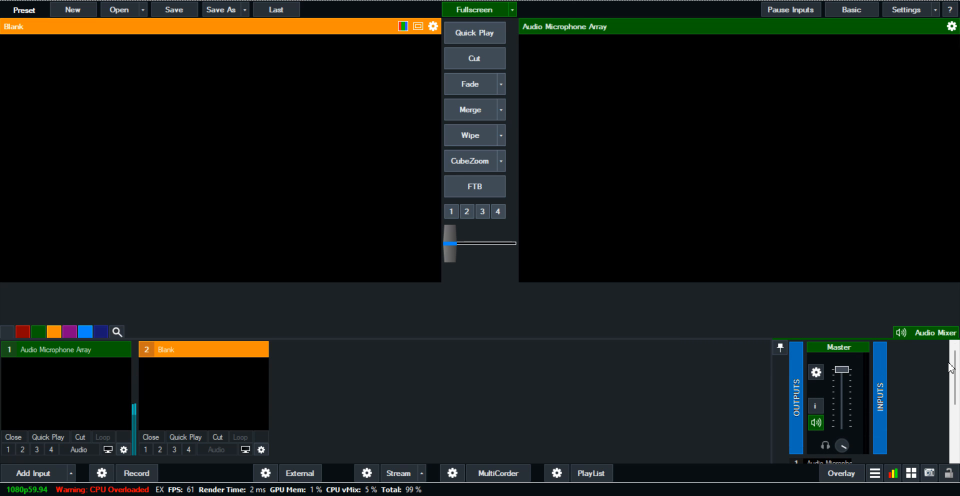
pyautogui.scroll(-3)
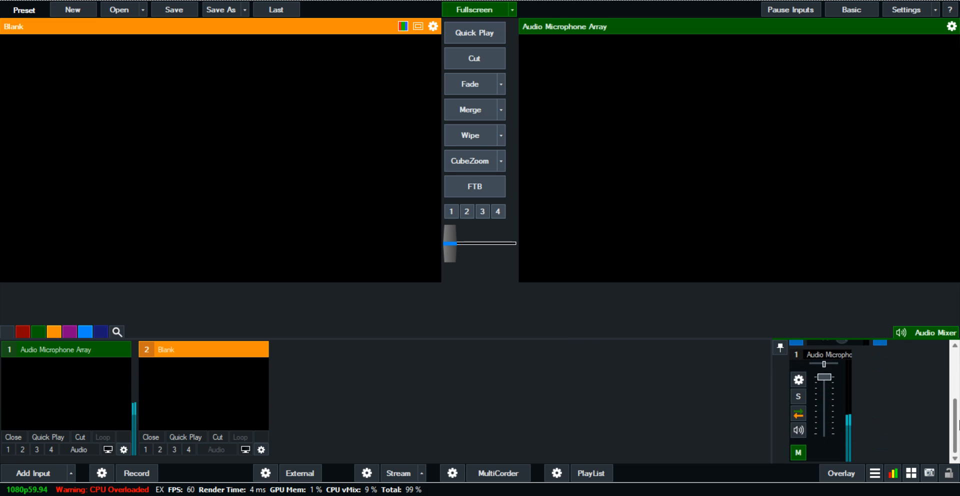
pyautogui.moveTo(809, 446)
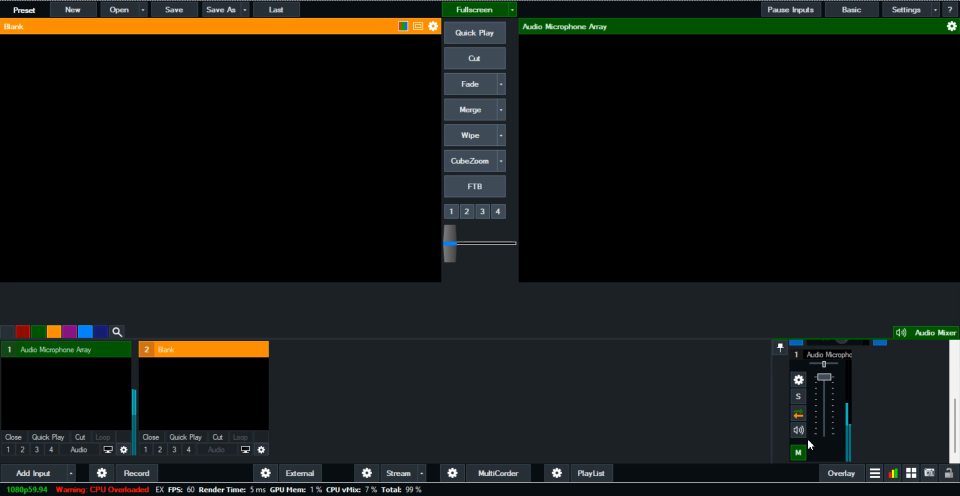
pyautogui.click(798, 430)
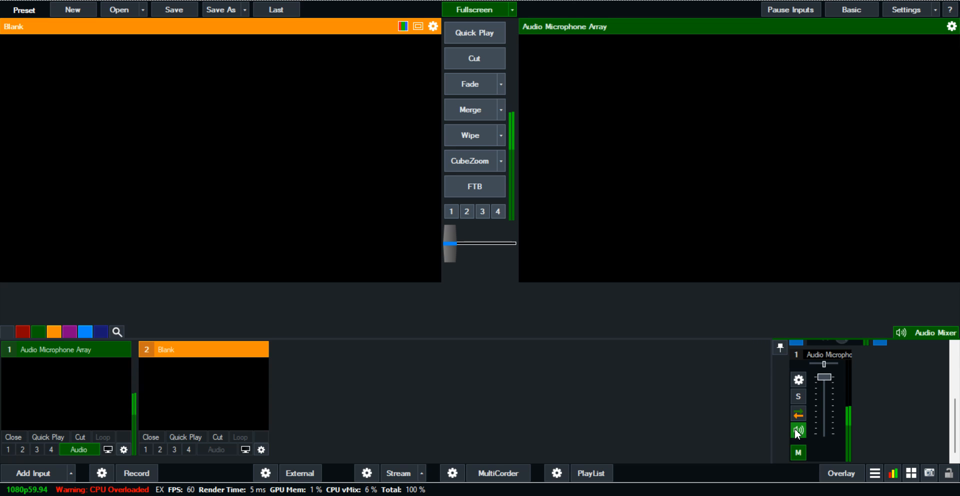
pyautogui.click(798, 430)
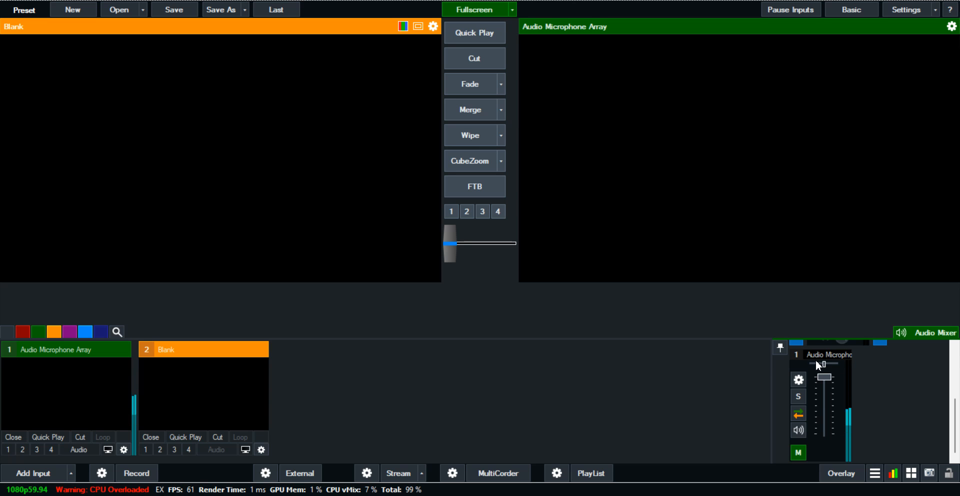
pyautogui.moveTo(675, 239)
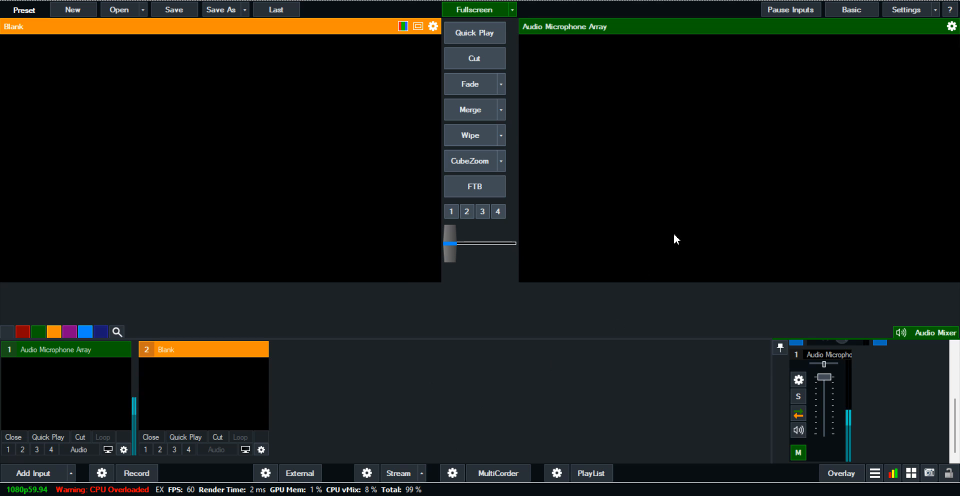
pyautogui.moveTo(754, 224)
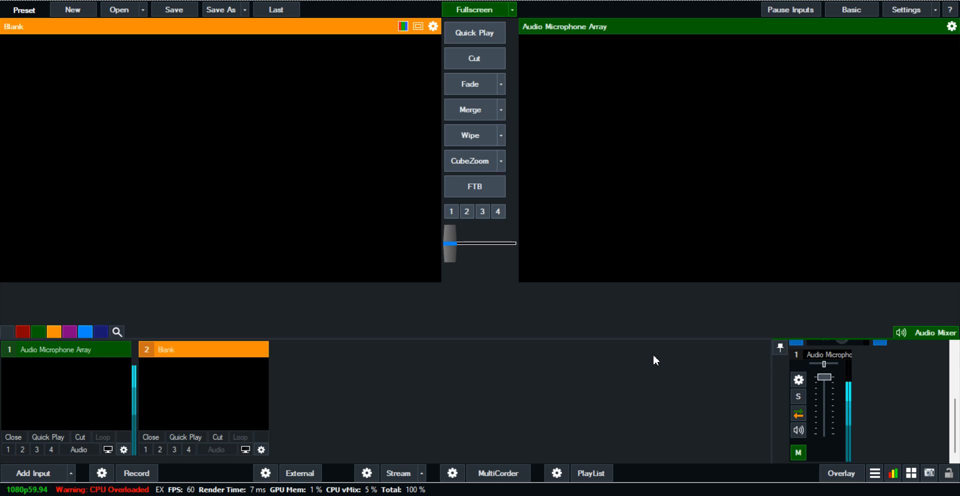
pyautogui.moveTo(260, 411)
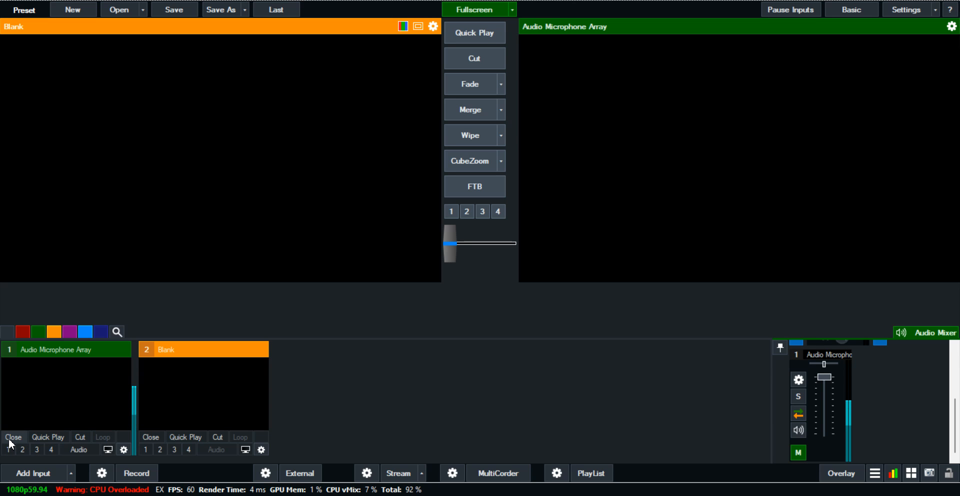
pyautogui.moveTo(100, 443)
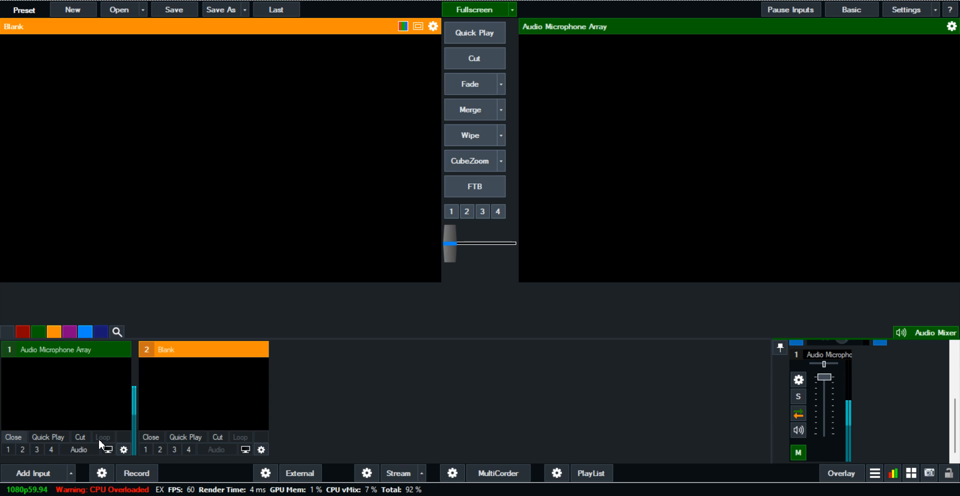
# Close the Audio Microphone Array input, leaving only Blank inputs and Master
pyautogui.click(13, 437)
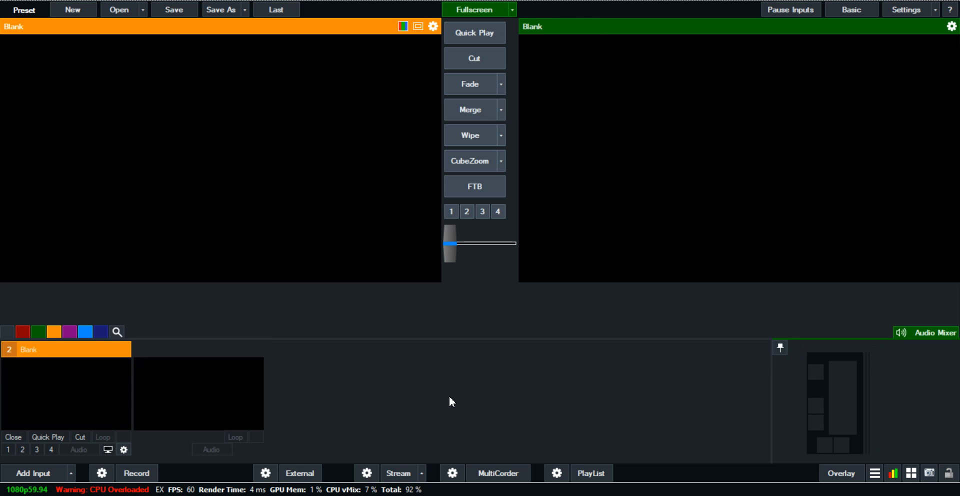
pyautogui.click(935, 333)
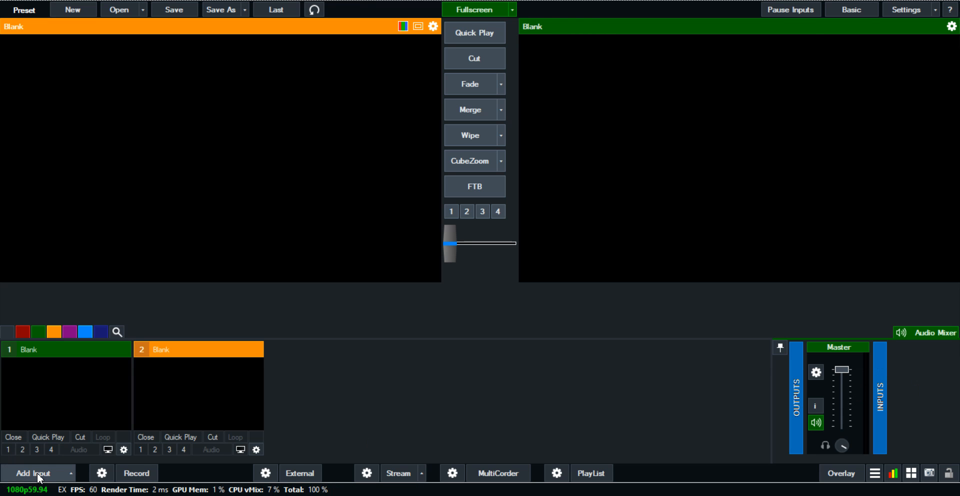
# Re-add an Audio Input with the Microphone Array (Realtek(R) Audio) device
pyautogui.click(34, 473)
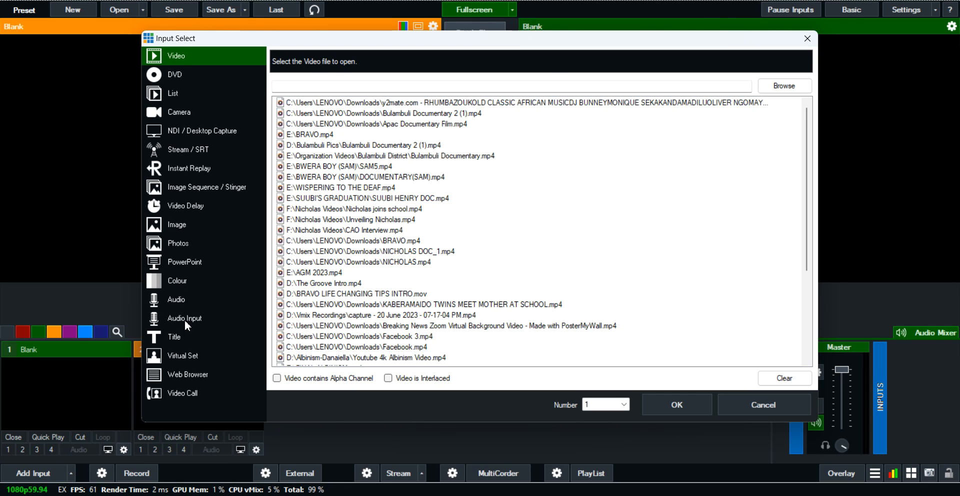
pyautogui.click(184, 318)
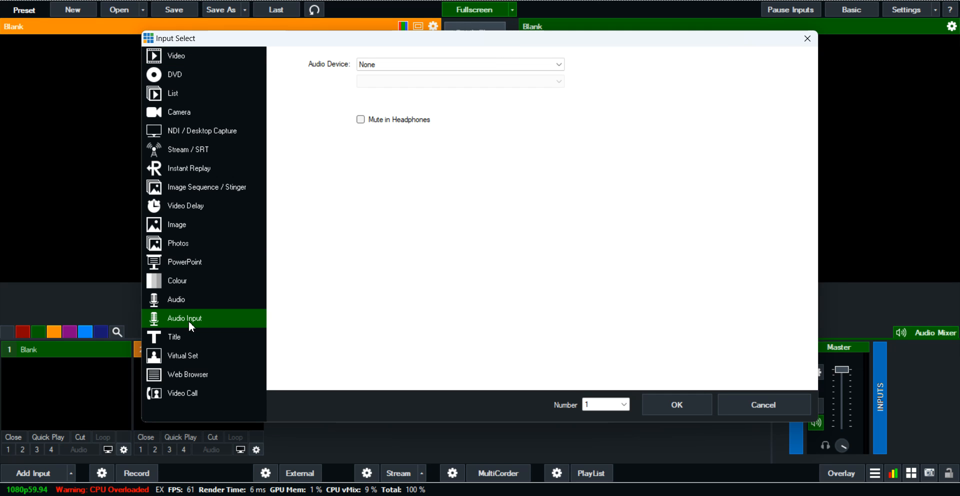
pyautogui.click(459, 64)
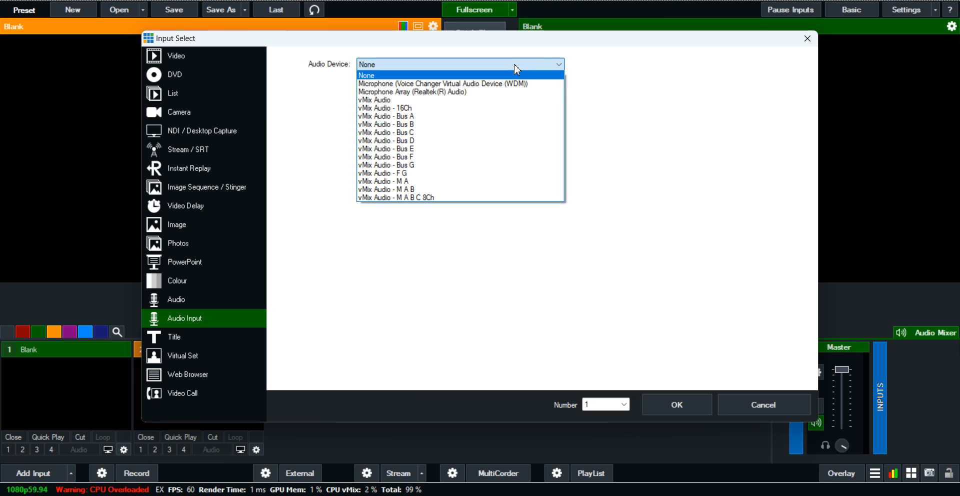
pyautogui.moveTo(460, 92)
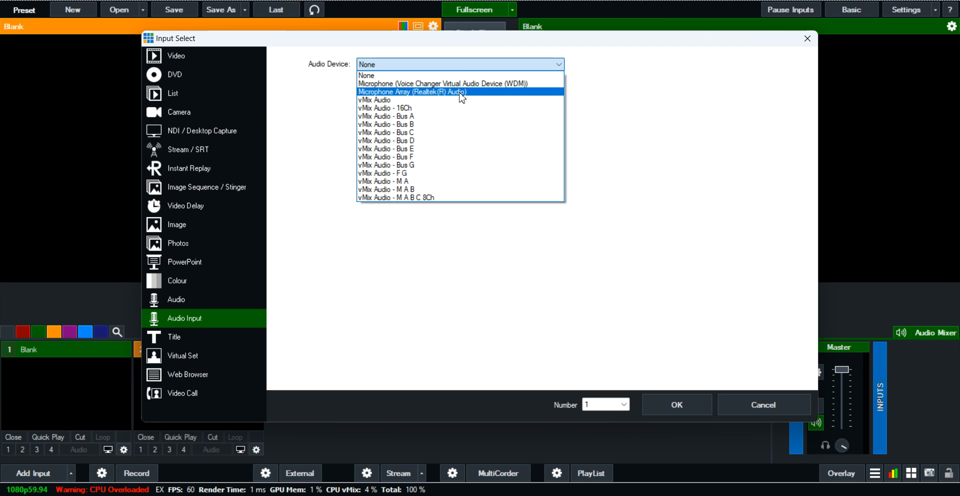
pyautogui.click(413, 91)
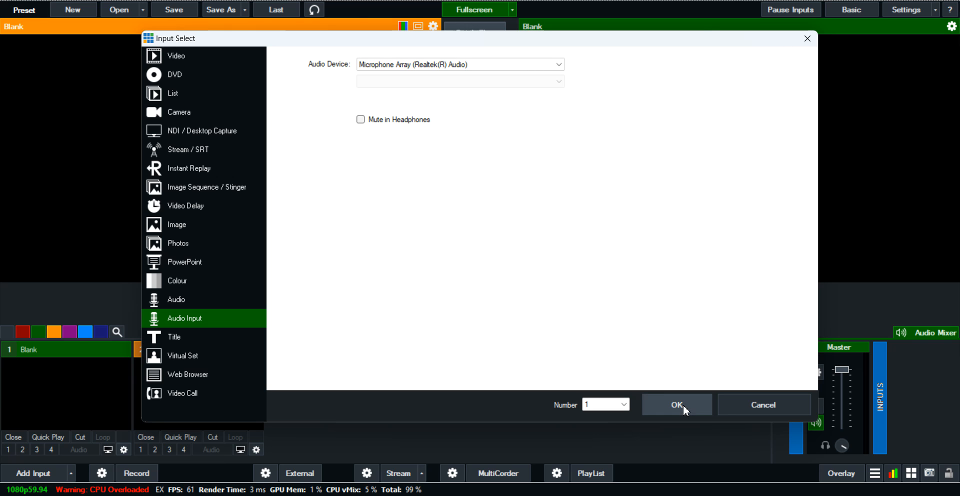
pyautogui.click(676, 405)
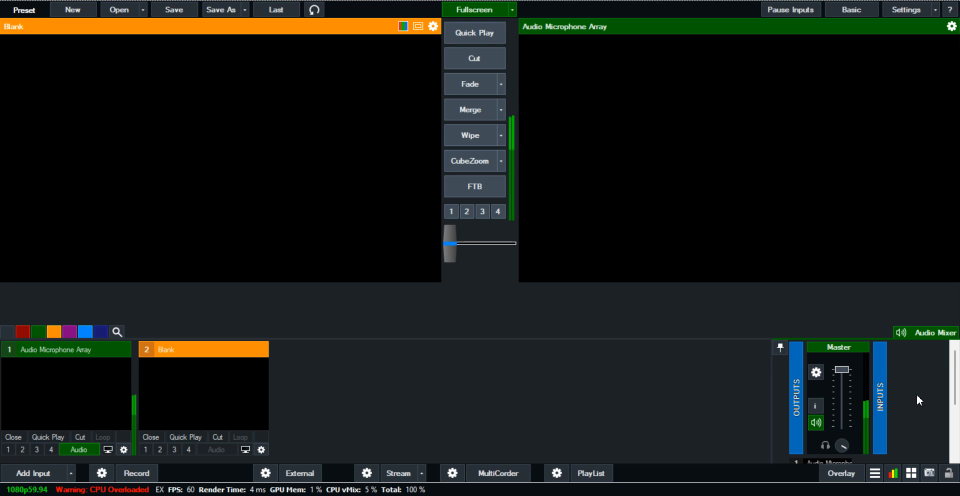
pyautogui.moveTo(917, 397)
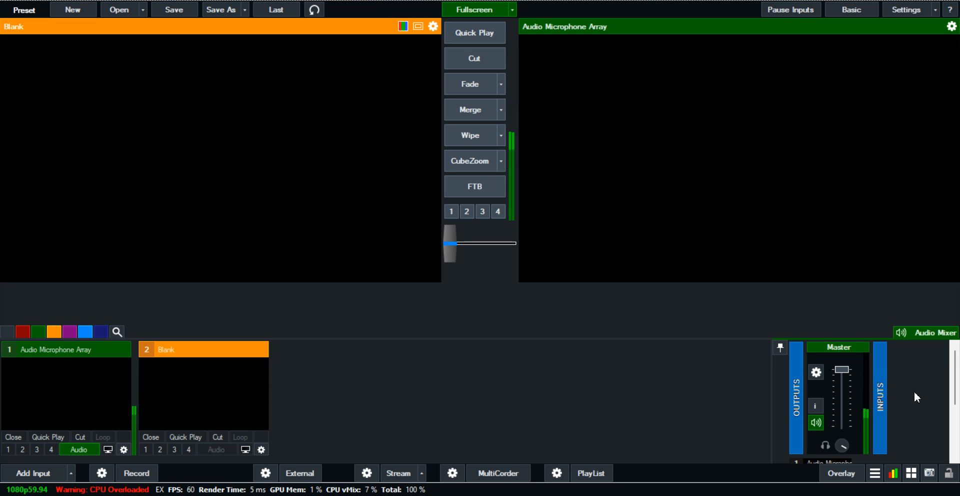
pyautogui.moveTo(896, 416)
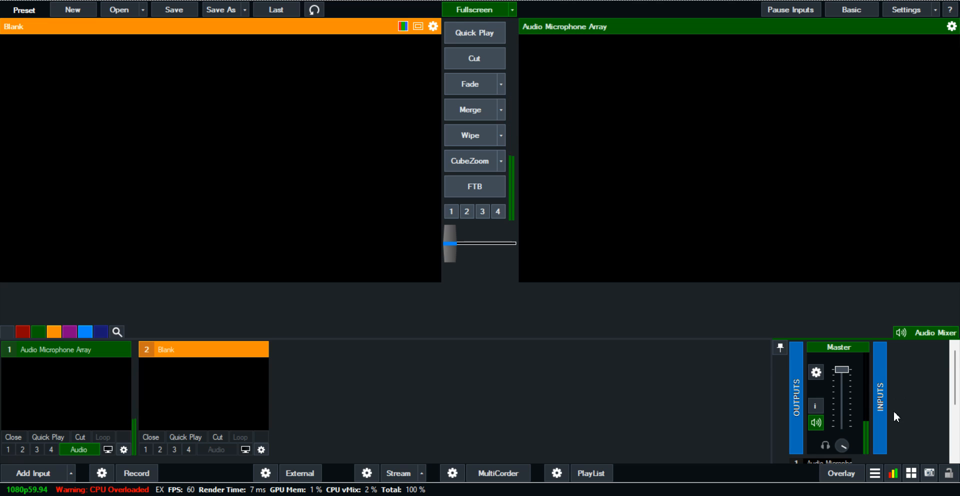
pyautogui.moveTo(816, 424)
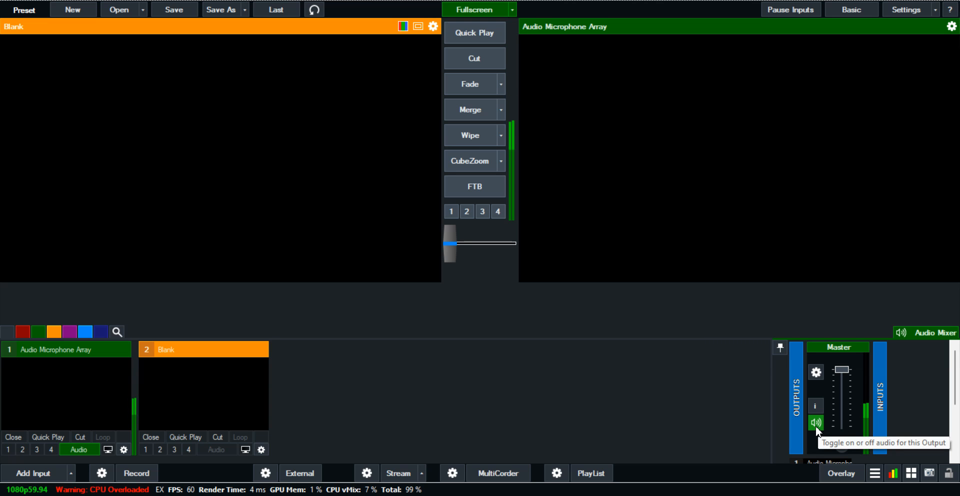